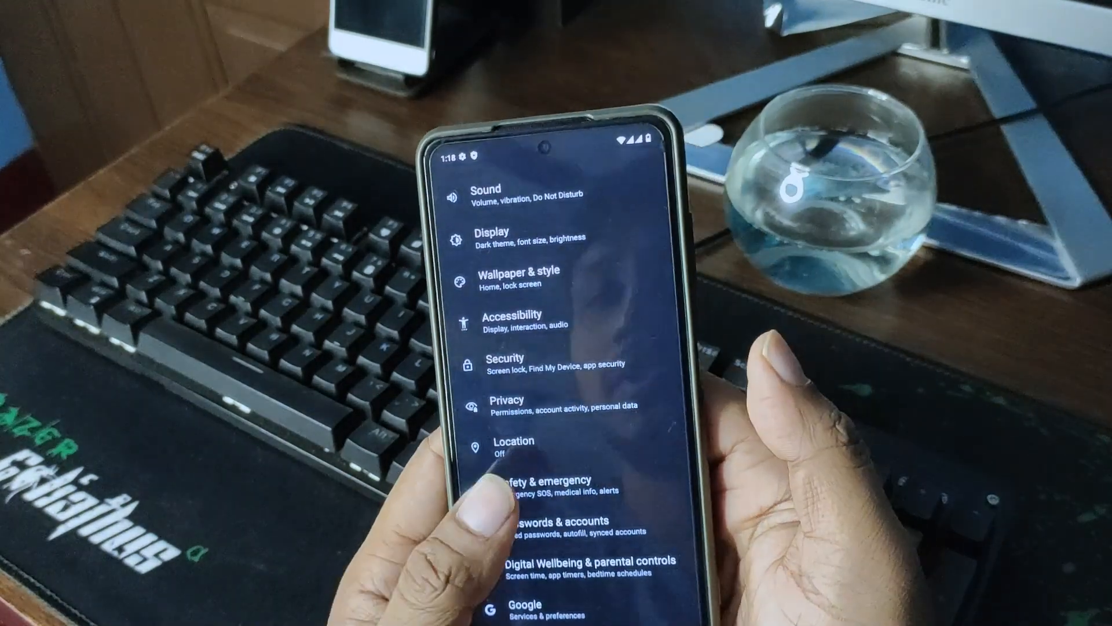
pyautogui.scroll(-3)
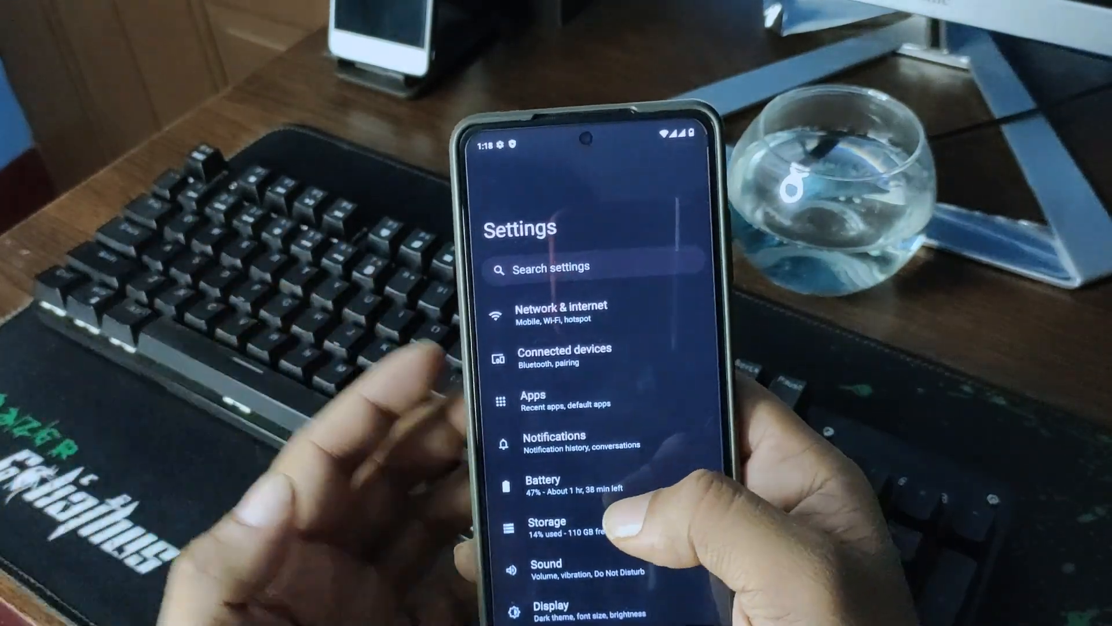
pyautogui.scroll(3)
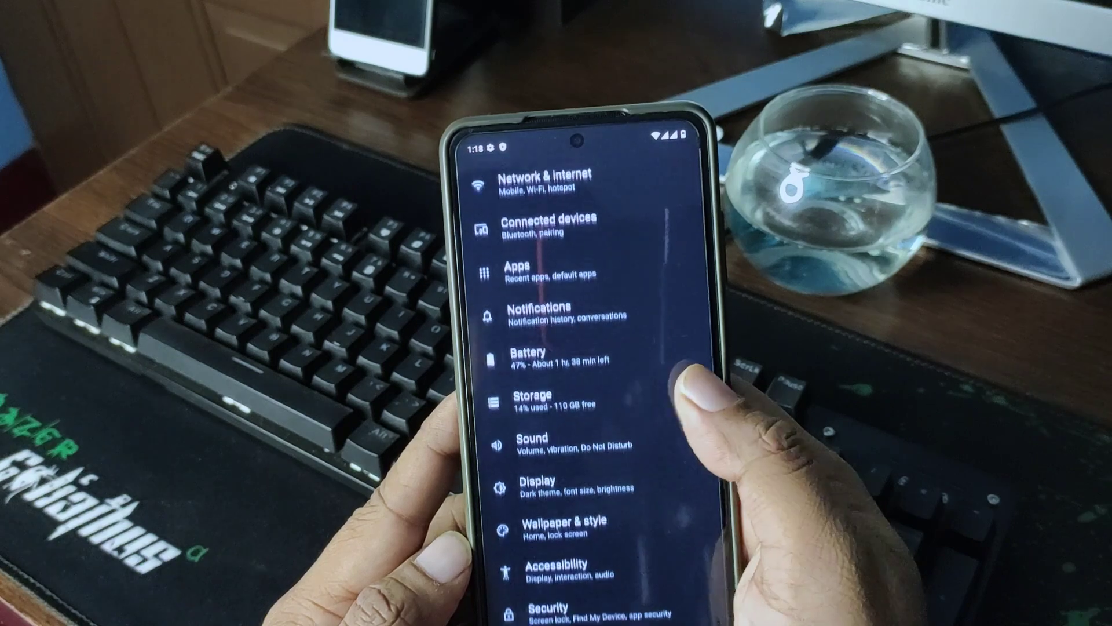